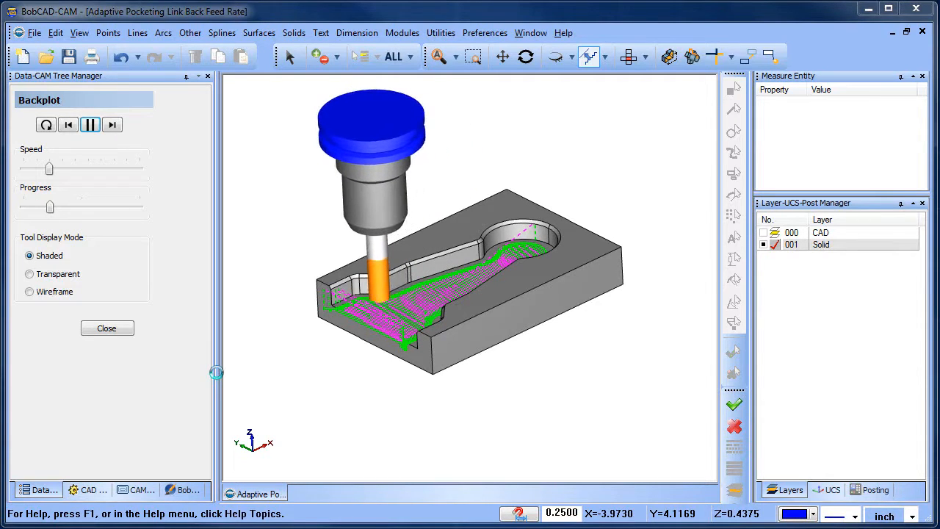
# Step: End the adaptive pocket toolpath backplot simulation preview
pyautogui.click(90, 124)
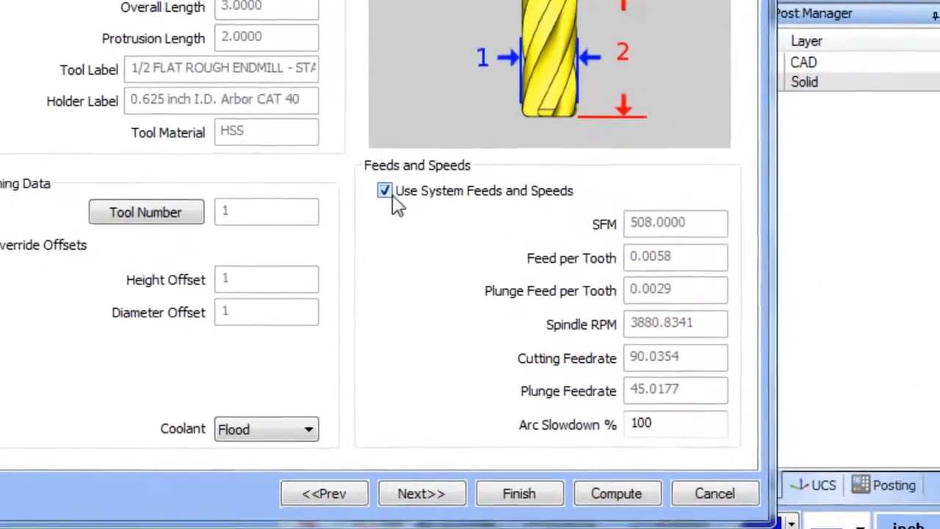
# Step: Disable system feeds and speeds, recompute the toolpath, and open the Milling Job's Current Settings
pyautogui.click(385, 191)
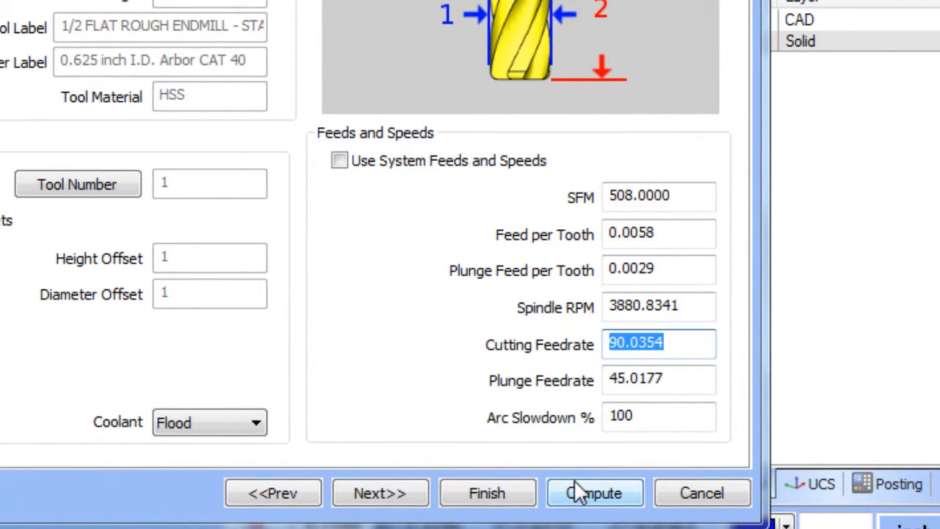
pyautogui.click(487, 492)
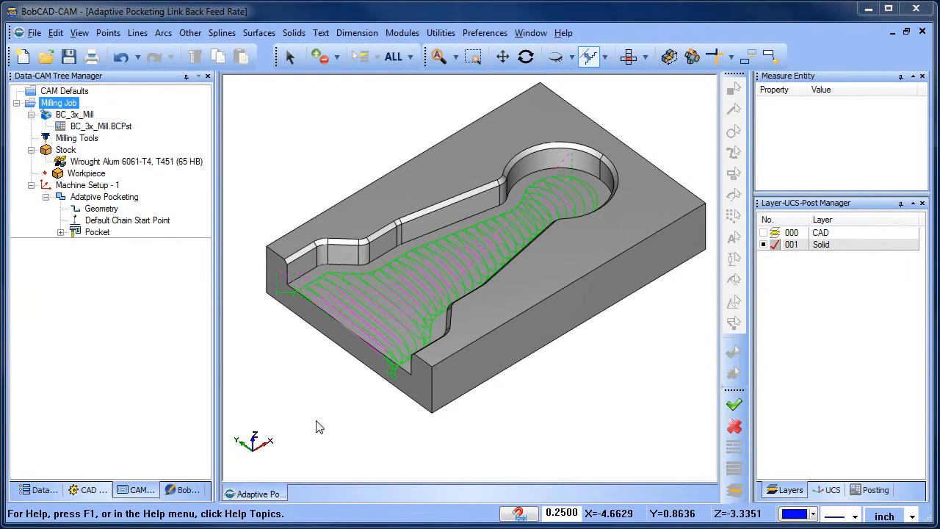
pyautogui.rightClick(59, 103)
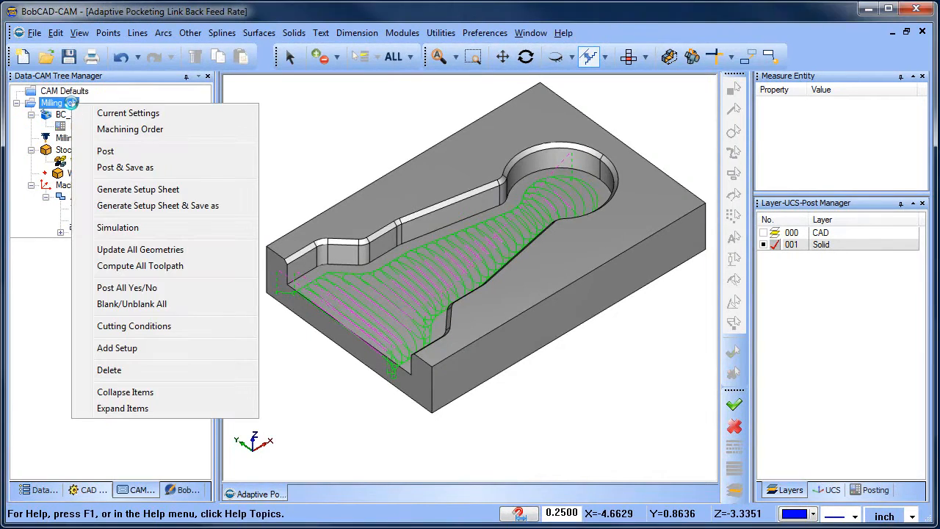
pyautogui.click(127, 112)
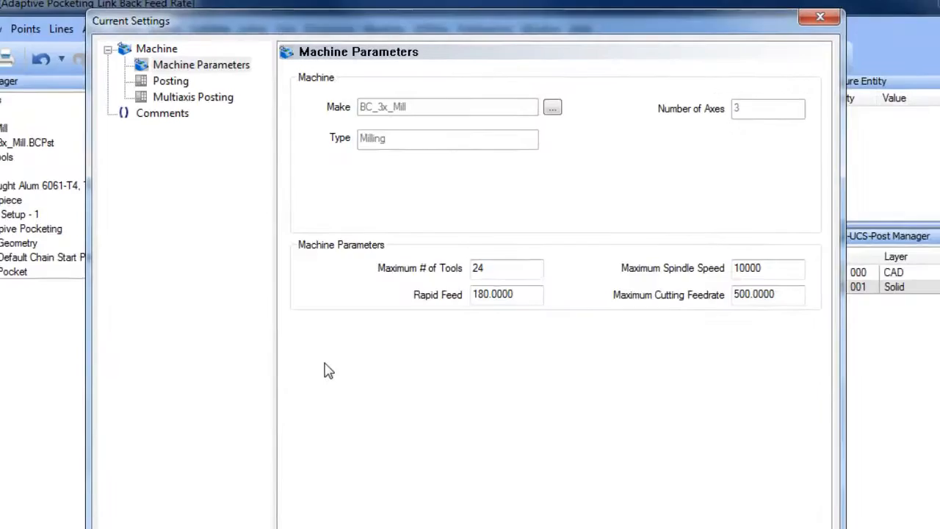